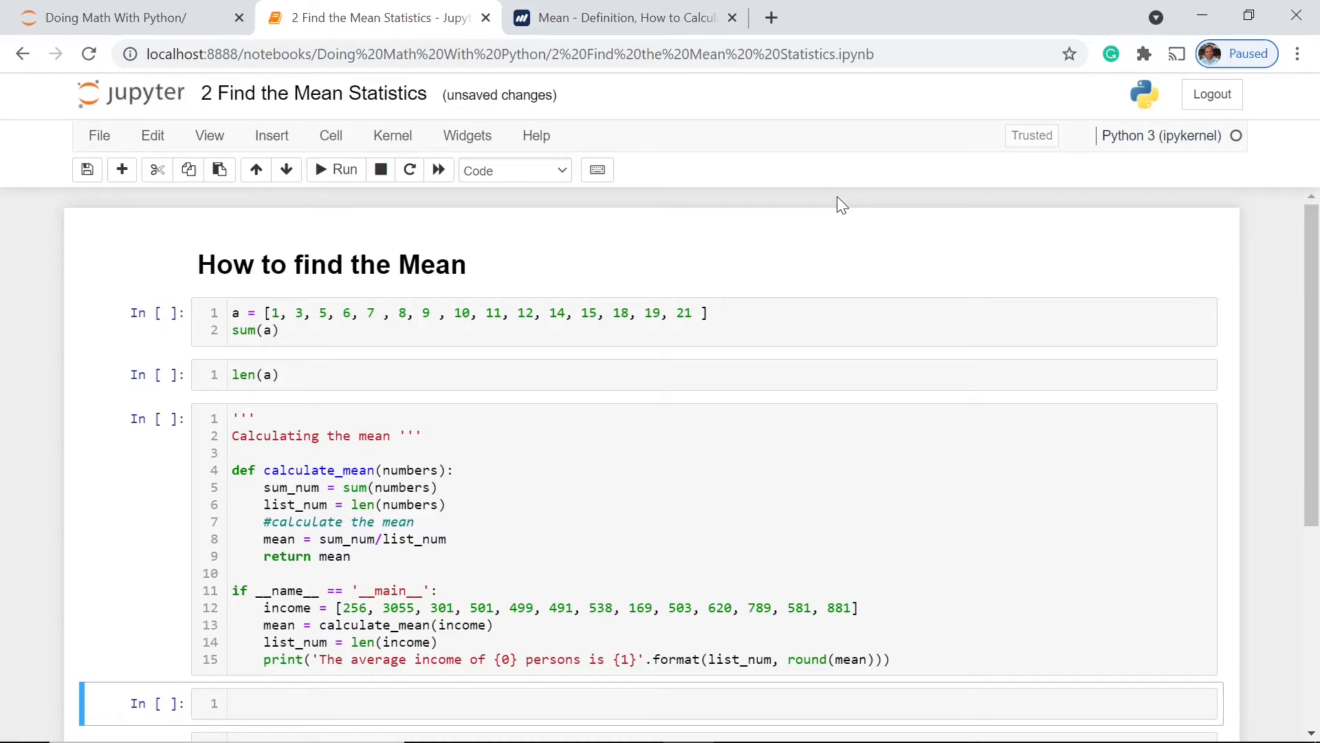
{"action": "mouse_move", "coordinate": [743, 220]}
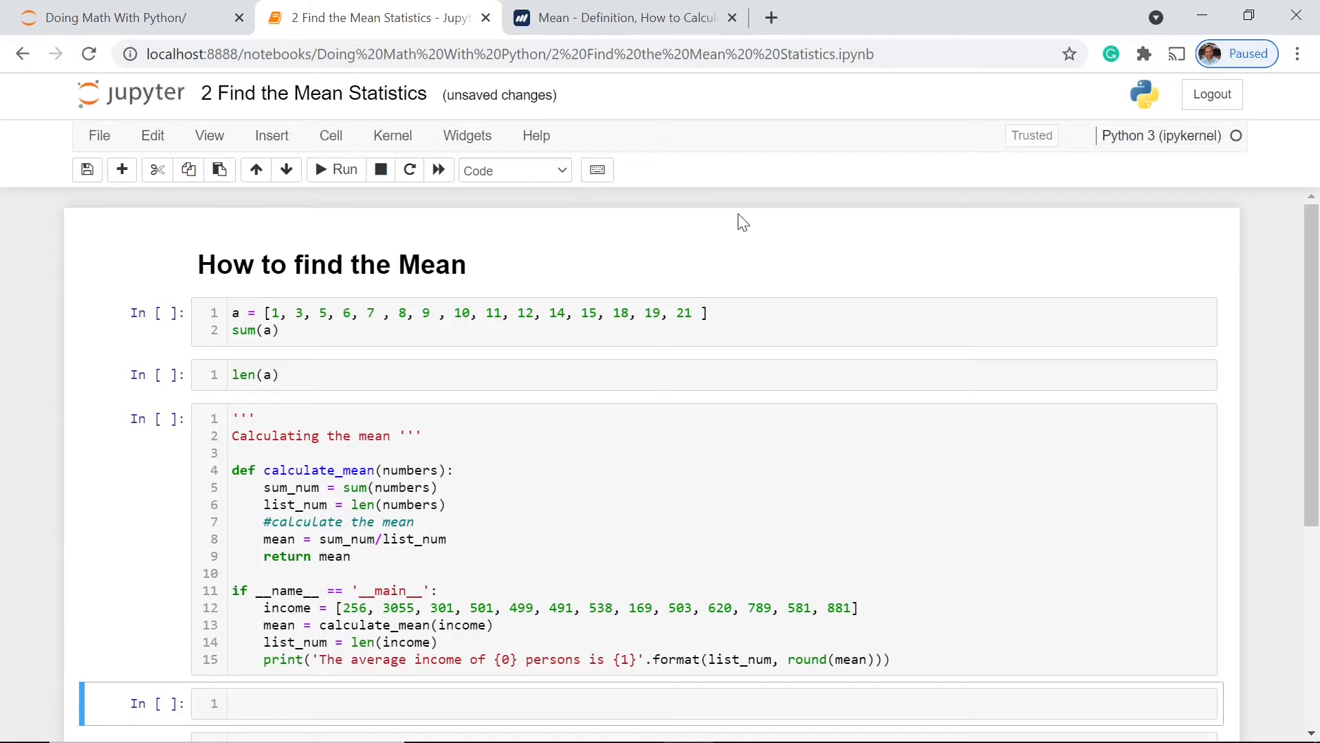
{"action": "mouse_move", "coordinate": [599, 14]}
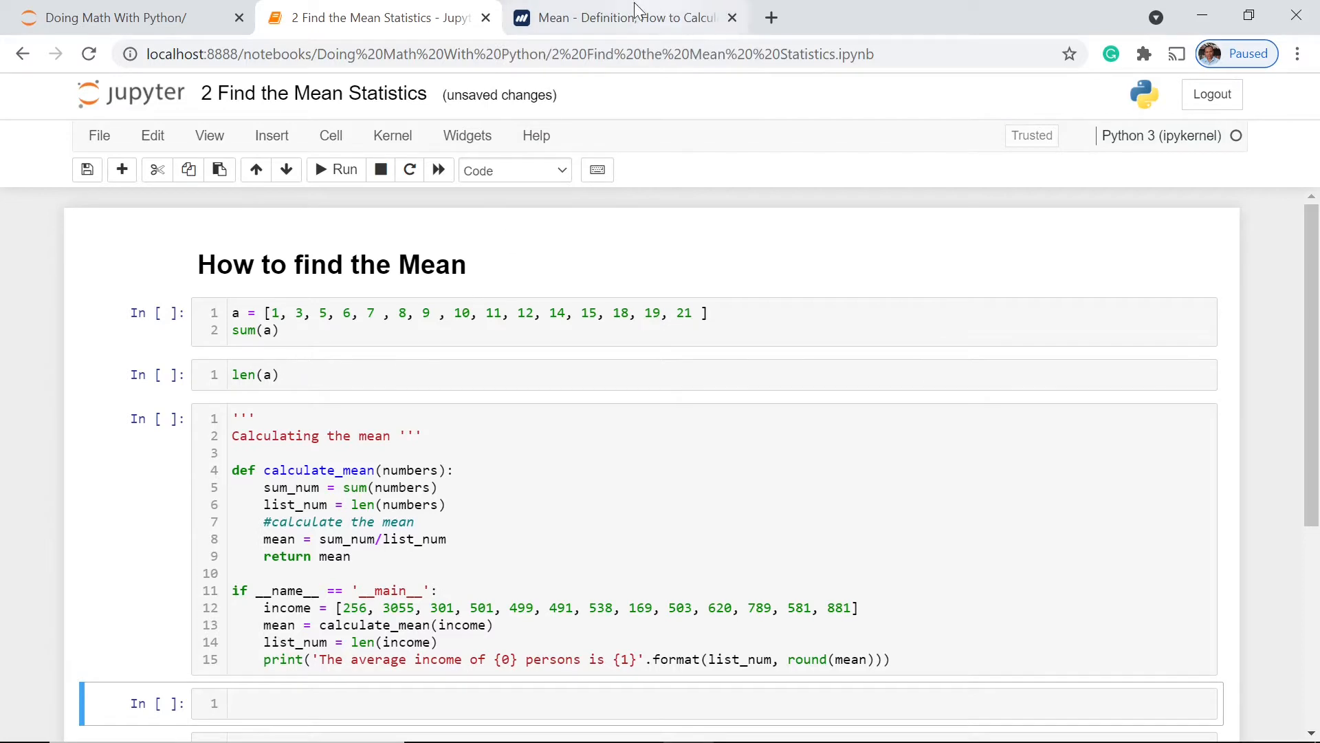
Step: Scroll through the 'Mean - Definition' article's geometric and arithmetic mean formulas, ending on the arithmetic one
{"action": "left_click", "coordinate": [618, 17]}
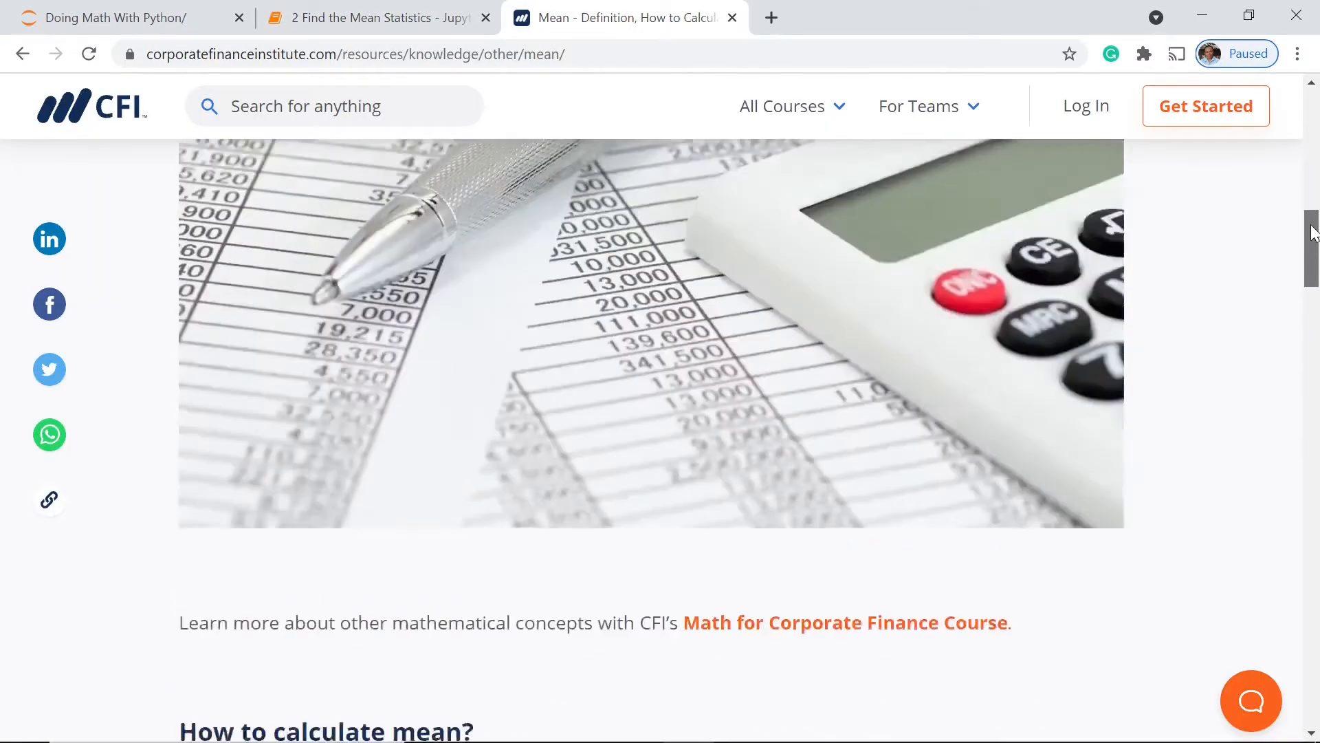
{"action": "scroll", "scroll_direction": "up", "scroll_amount": 3}
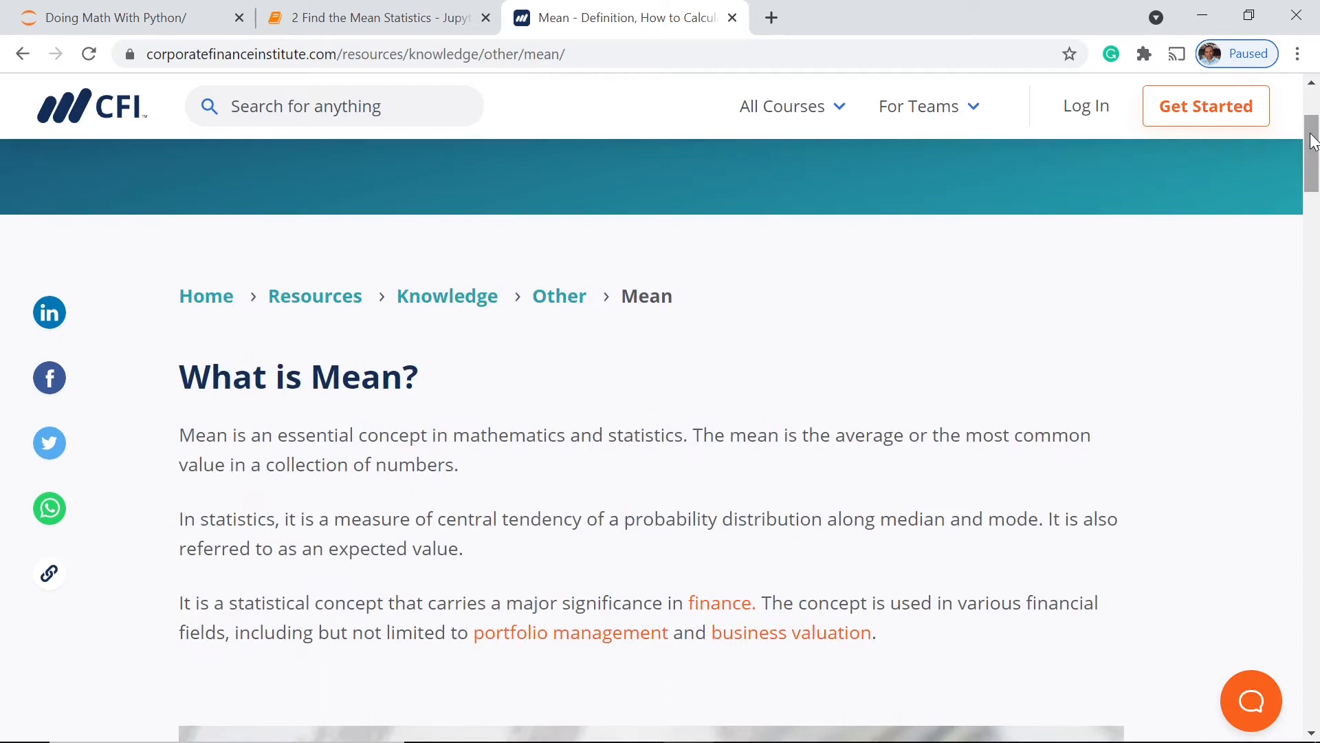
{"action": "mouse_move", "coordinate": [1114, 272]}
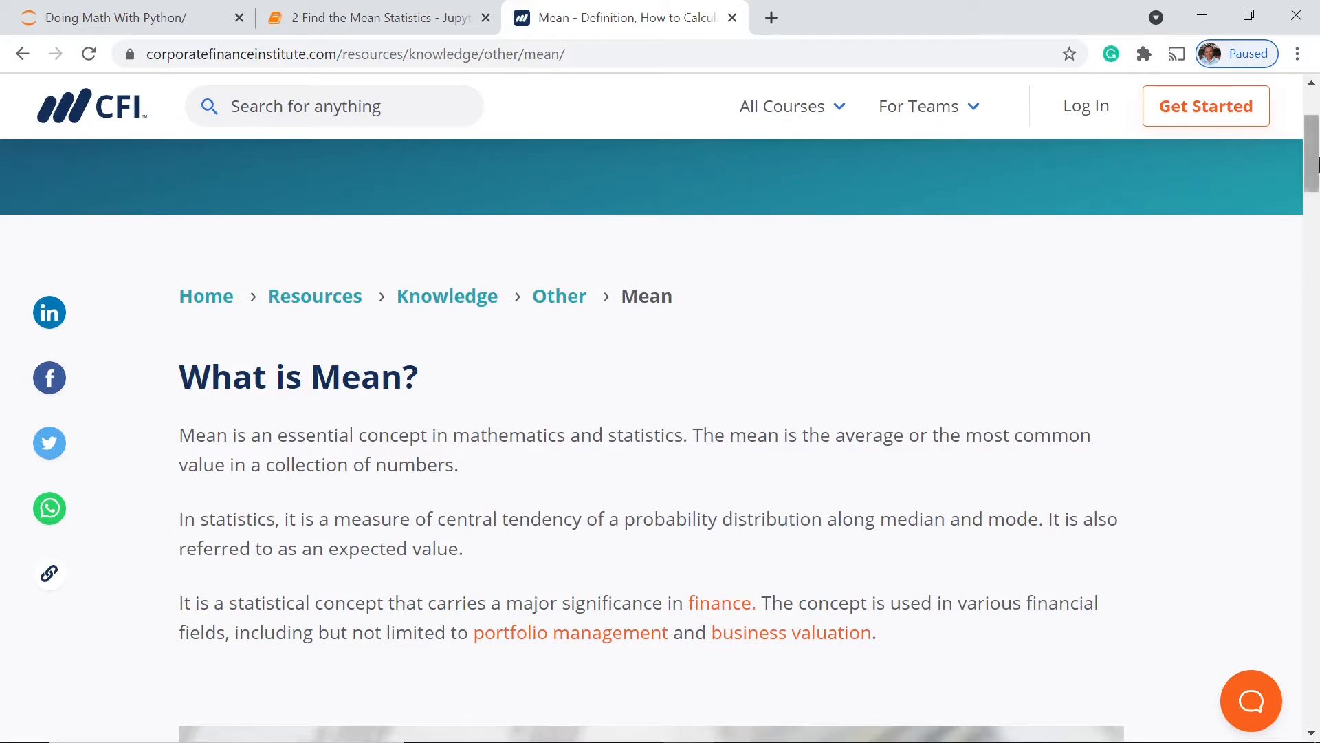
{"action": "scroll", "scroll_direction": "down", "scroll_amount": 3}
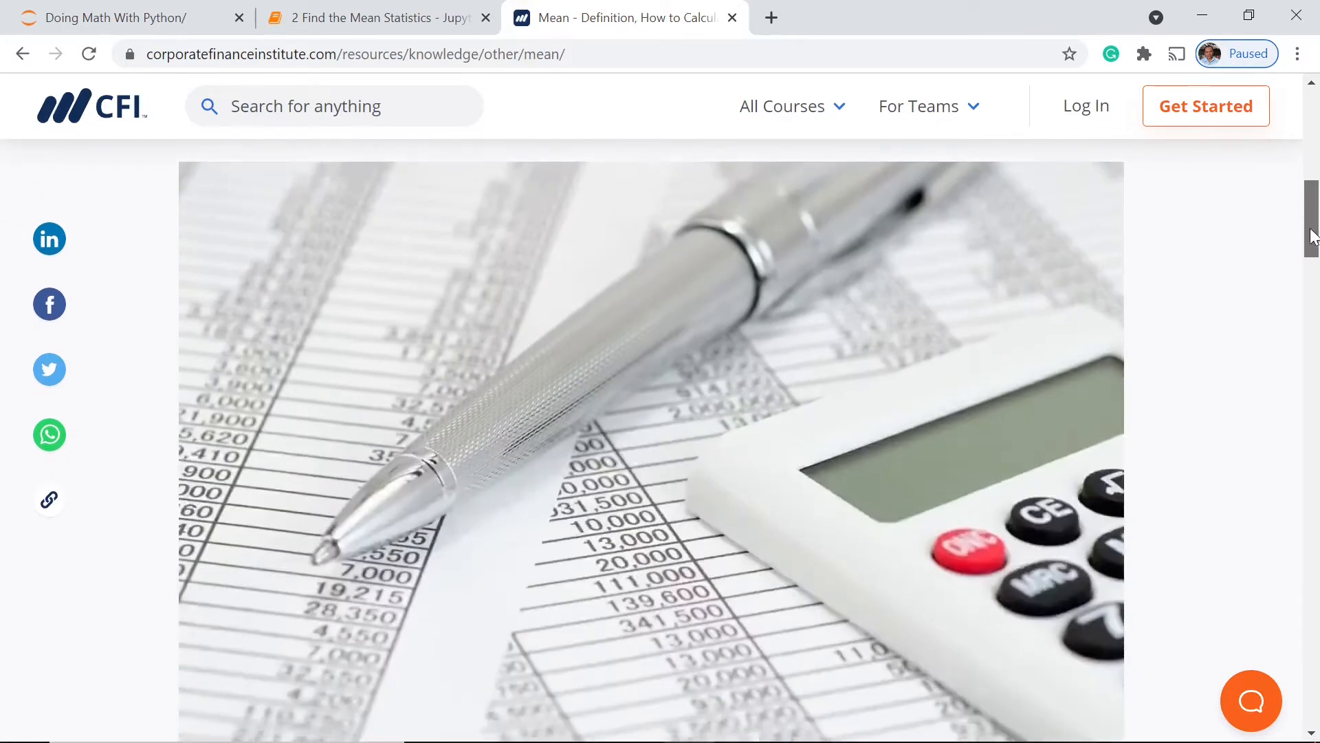
{"action": "scroll", "scroll_direction": "down", "scroll_amount": 3}
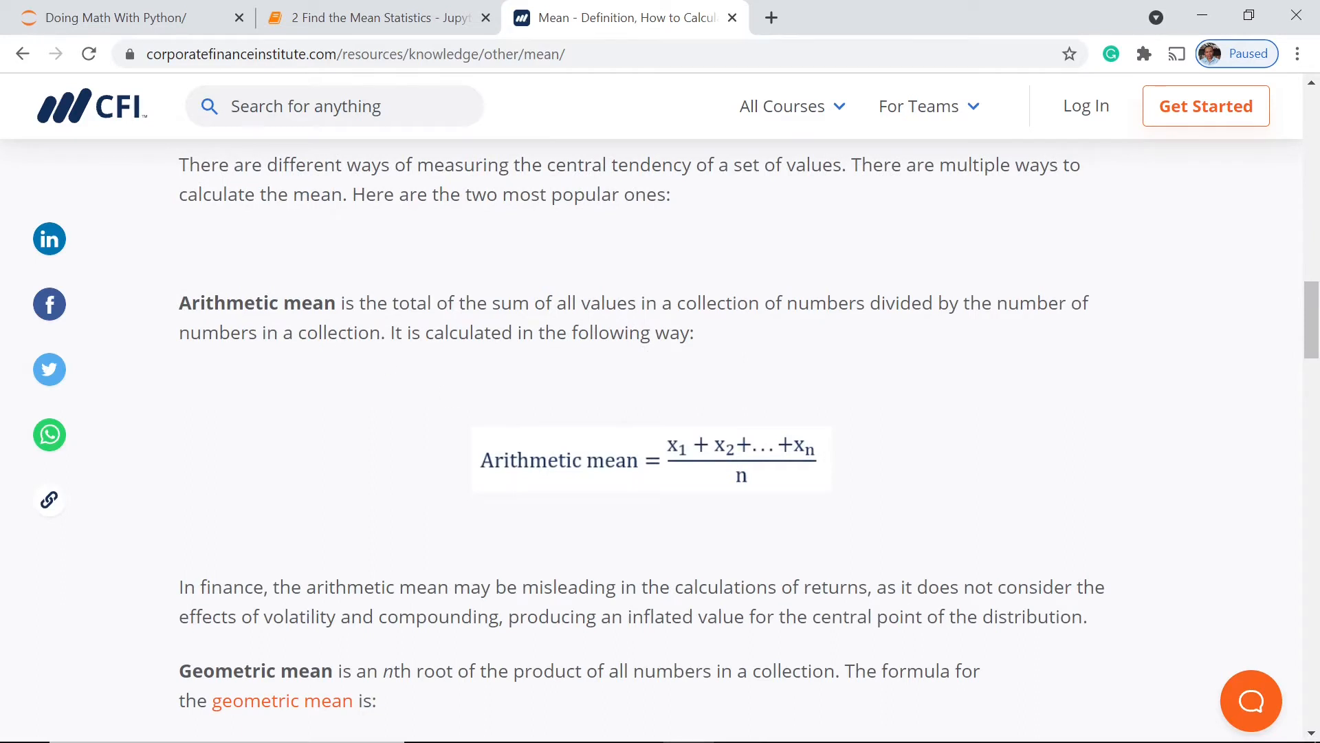
{"action": "mouse_move", "coordinate": [858, 405]}
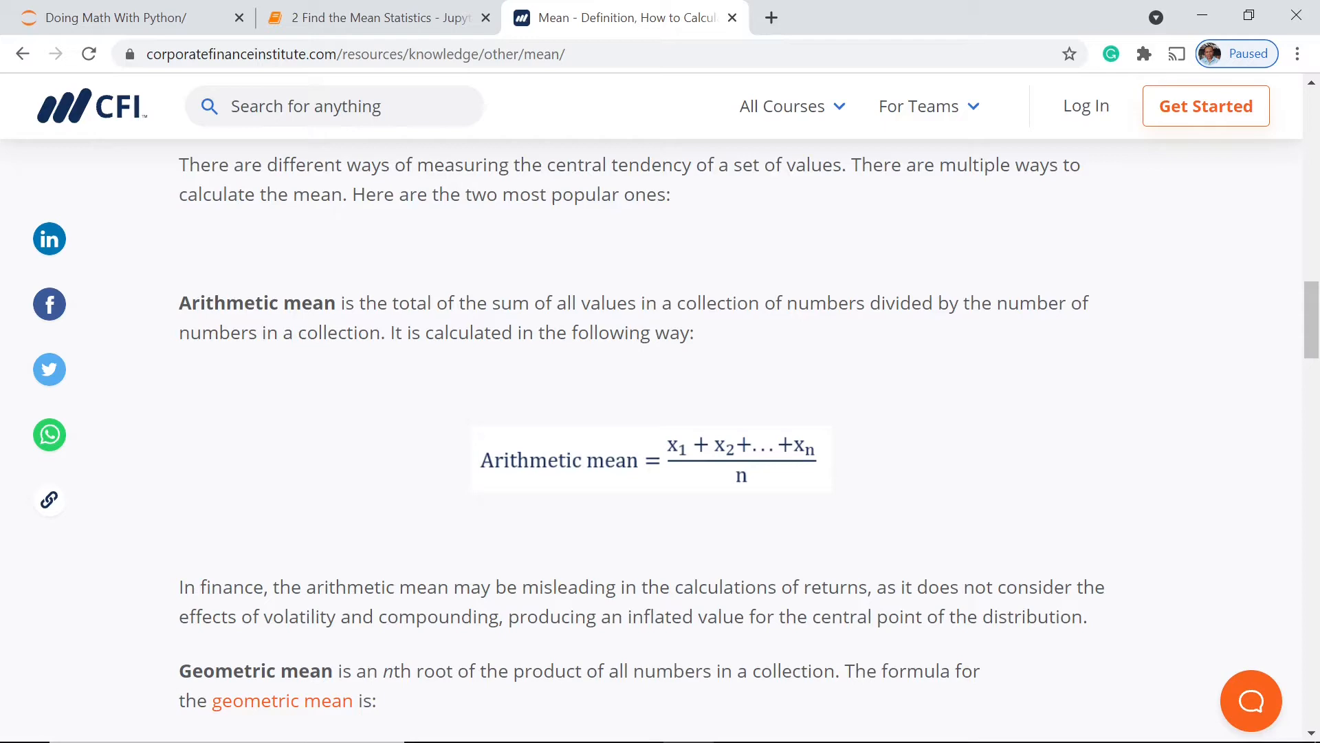
{"action": "mouse_move", "coordinate": [1205, 421]}
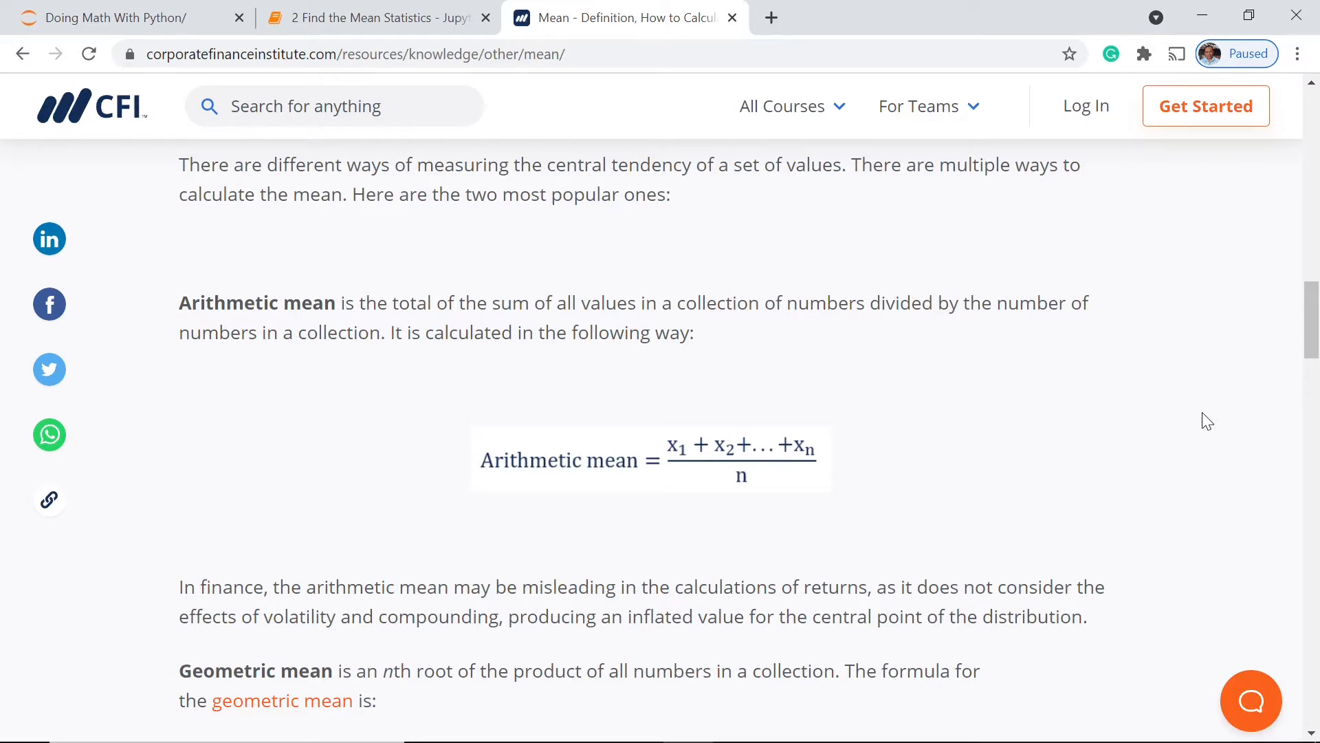
{"action": "scroll", "scroll_direction": "down", "scroll_amount": 3}
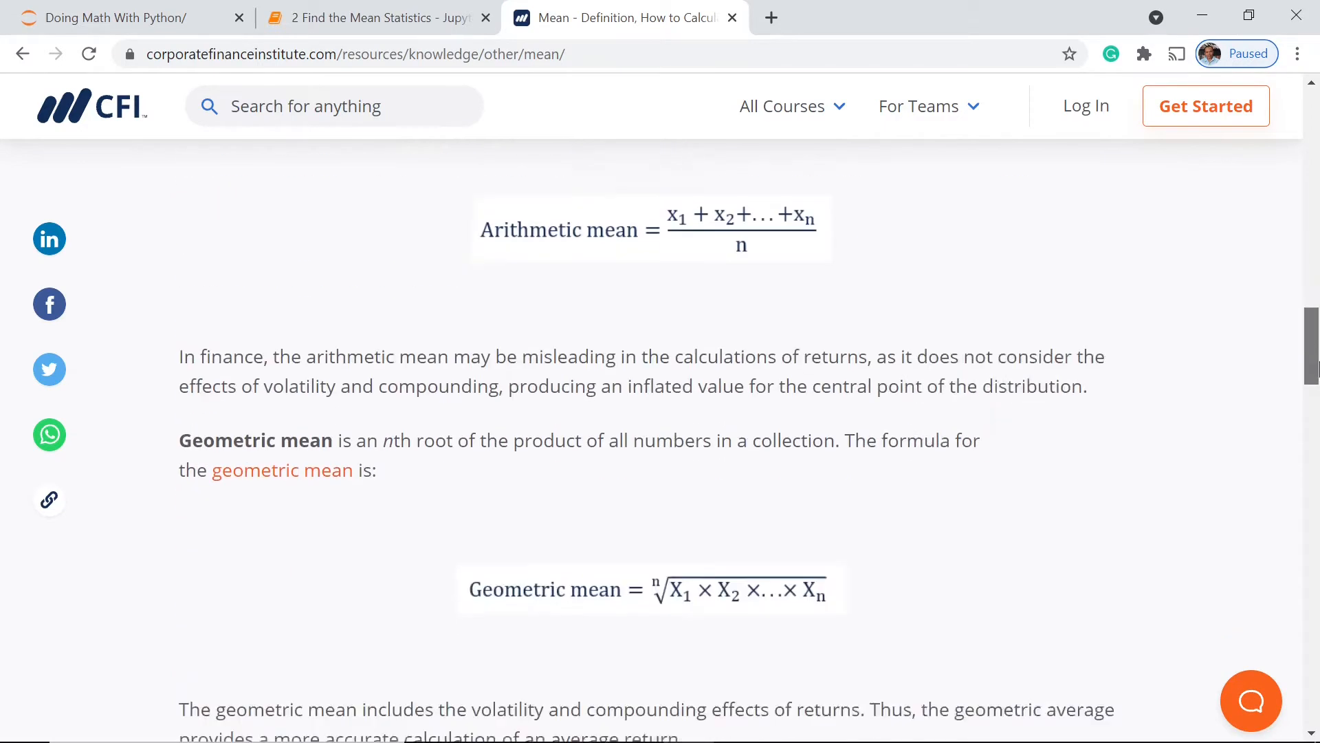
{"action": "scroll", "scroll_direction": "down", "scroll_amount": 3}
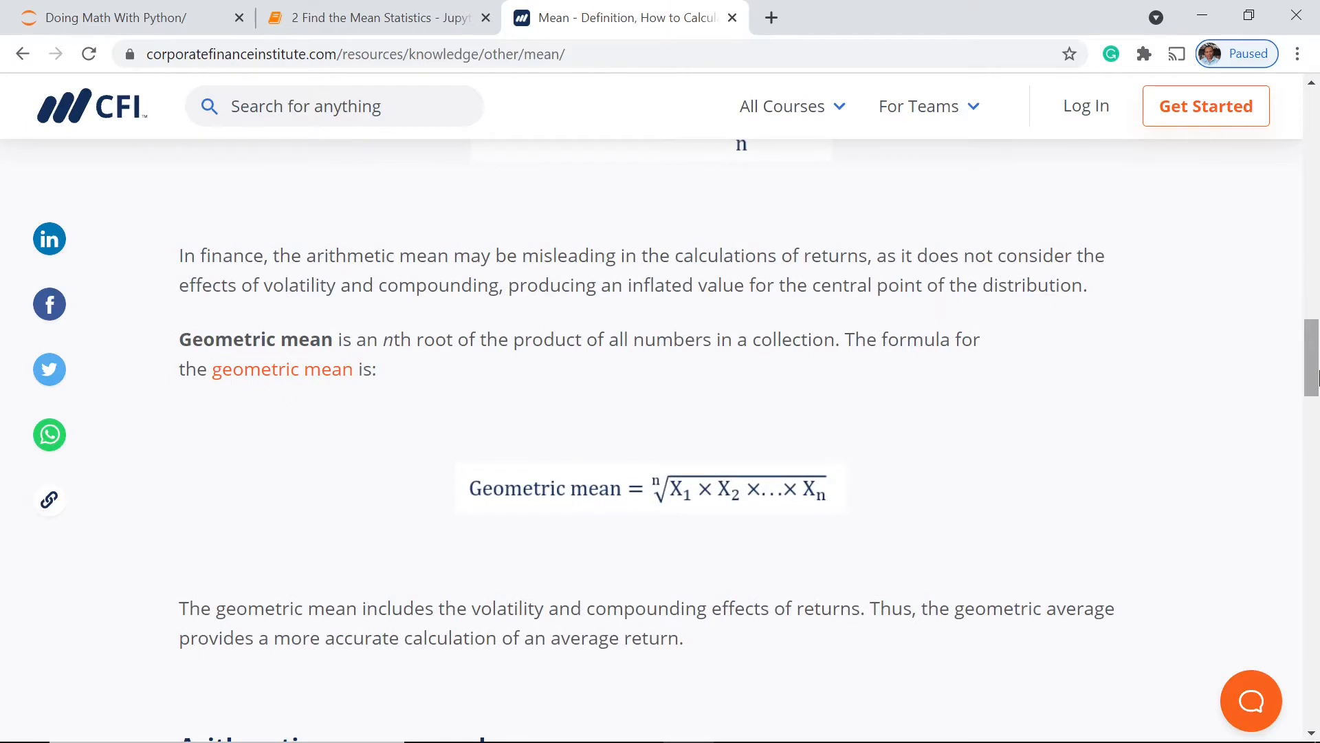
{"action": "mouse_move", "coordinate": [658, 497]}
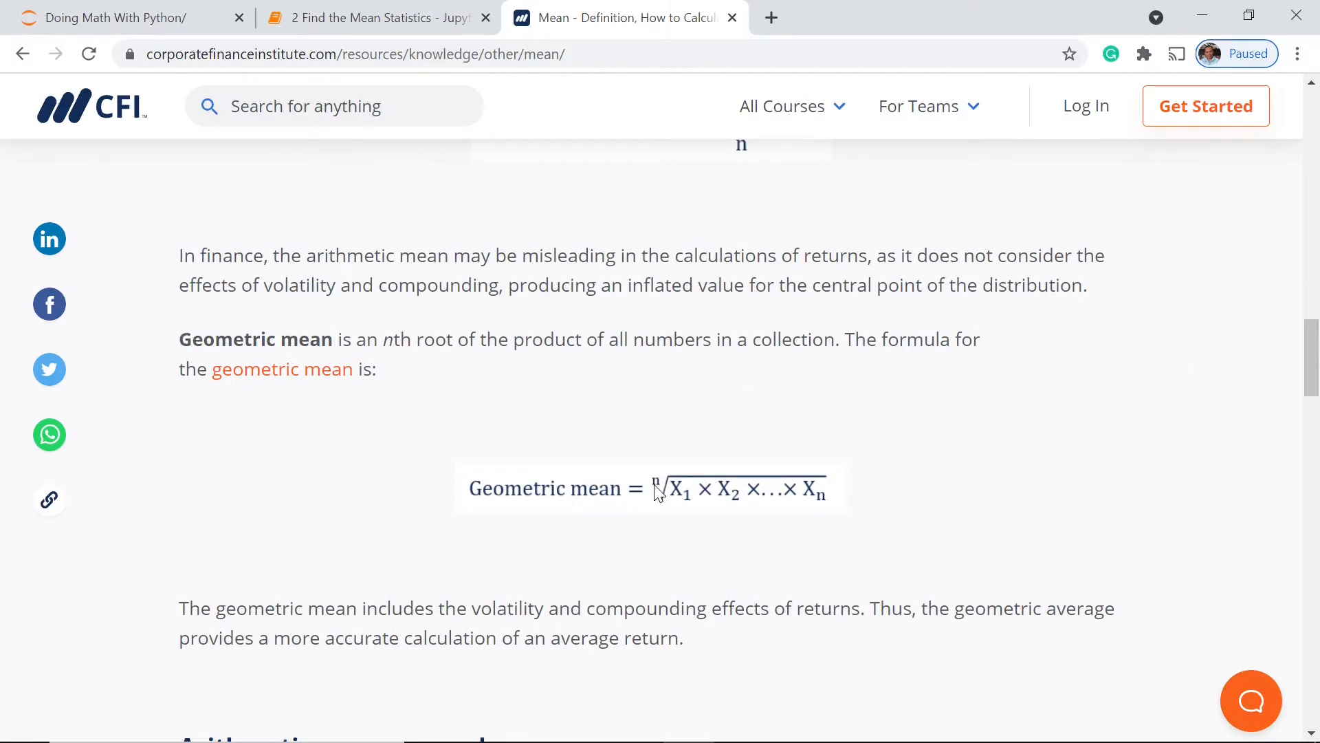
{"action": "mouse_move", "coordinate": [714, 453]}
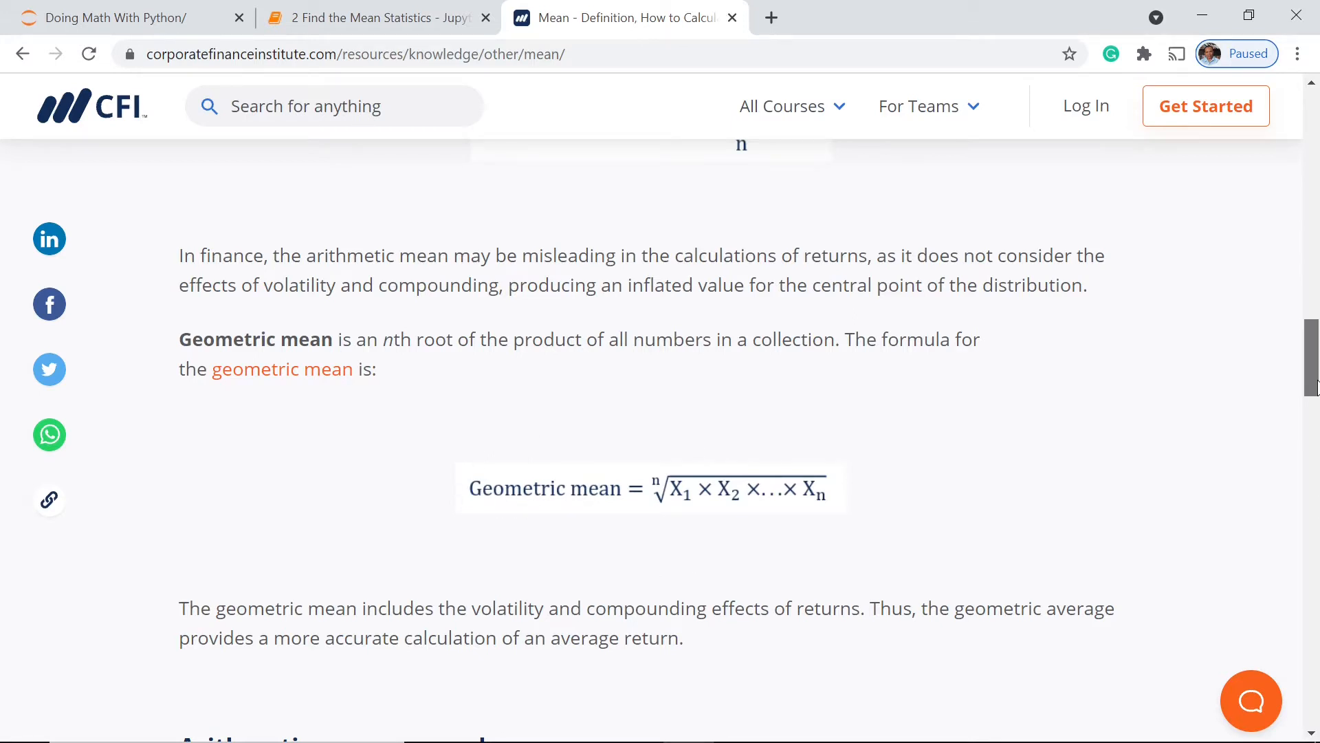
{"action": "scroll", "scroll_direction": "up", "scroll_amount": 3}
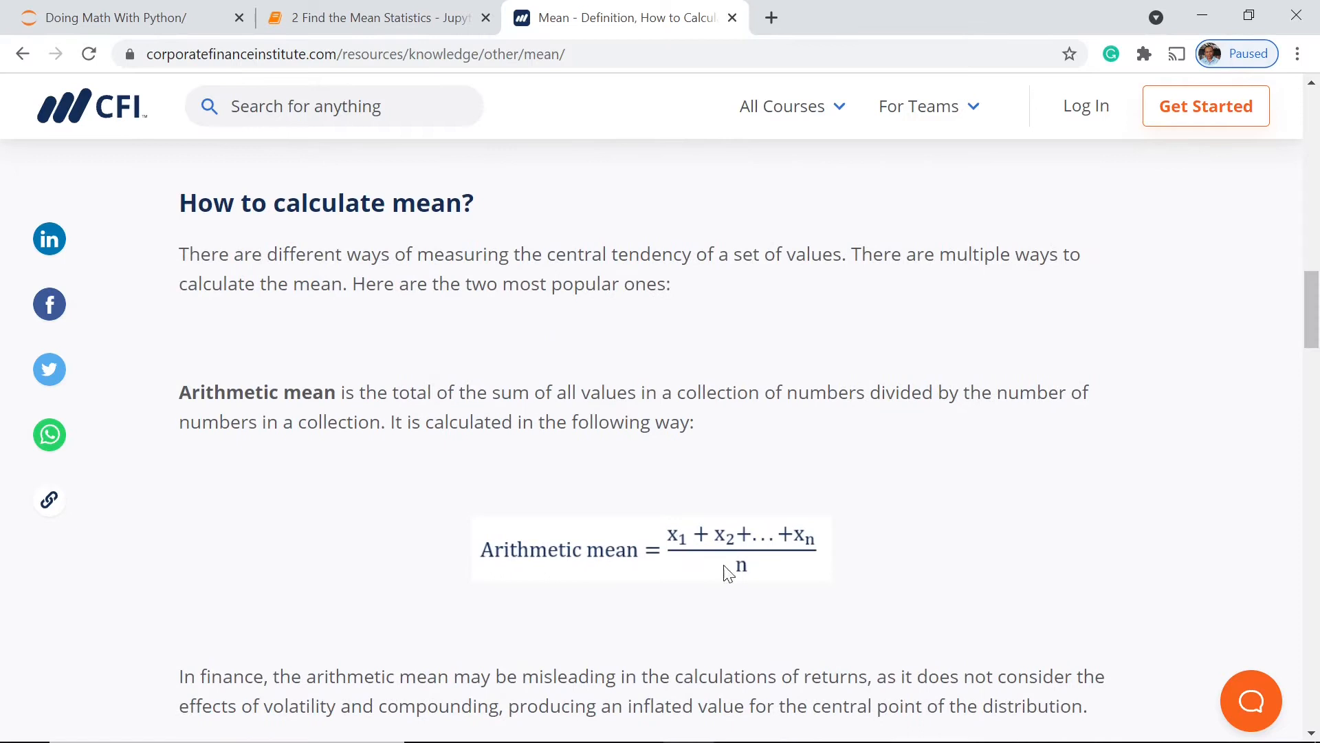
{"action": "mouse_move", "coordinate": [409, 18]}
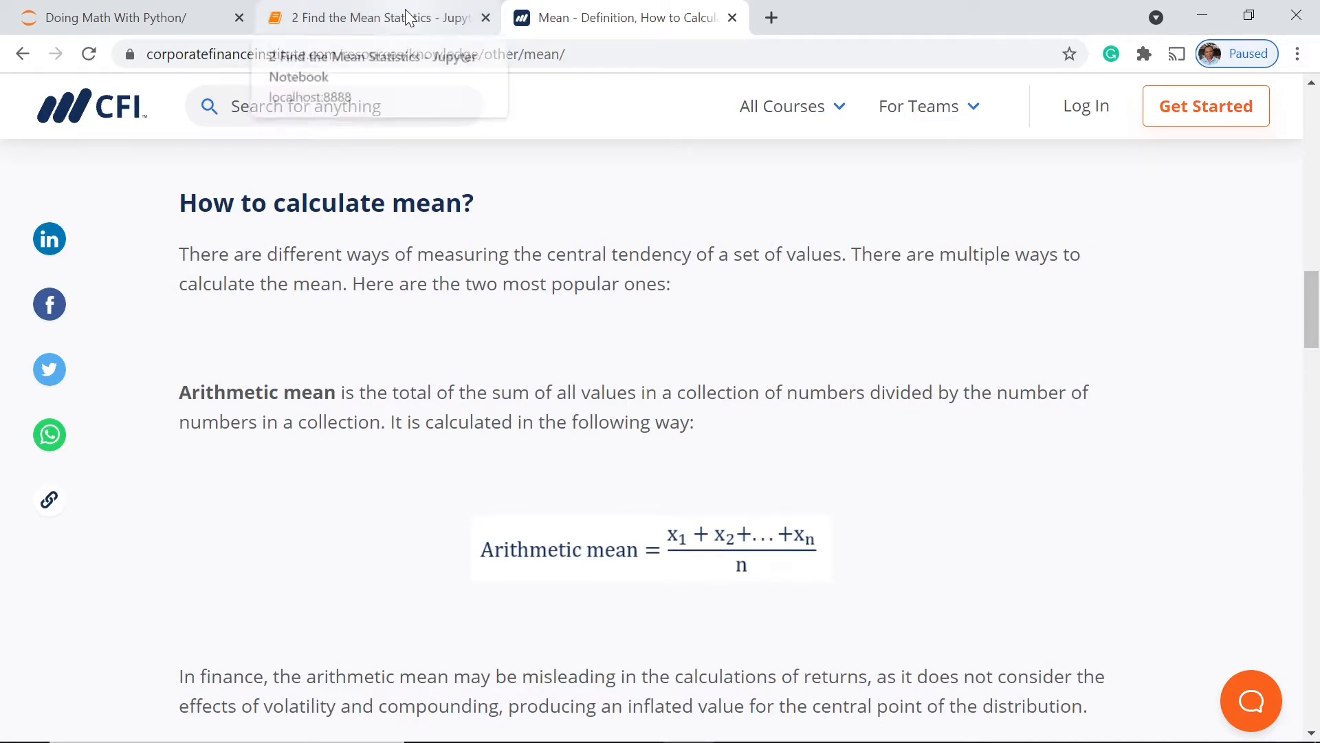
Step: Back in the notebook, run the sum(a) and len(a) cells, giving 159 and 15
{"action": "left_click", "coordinate": [374, 17]}
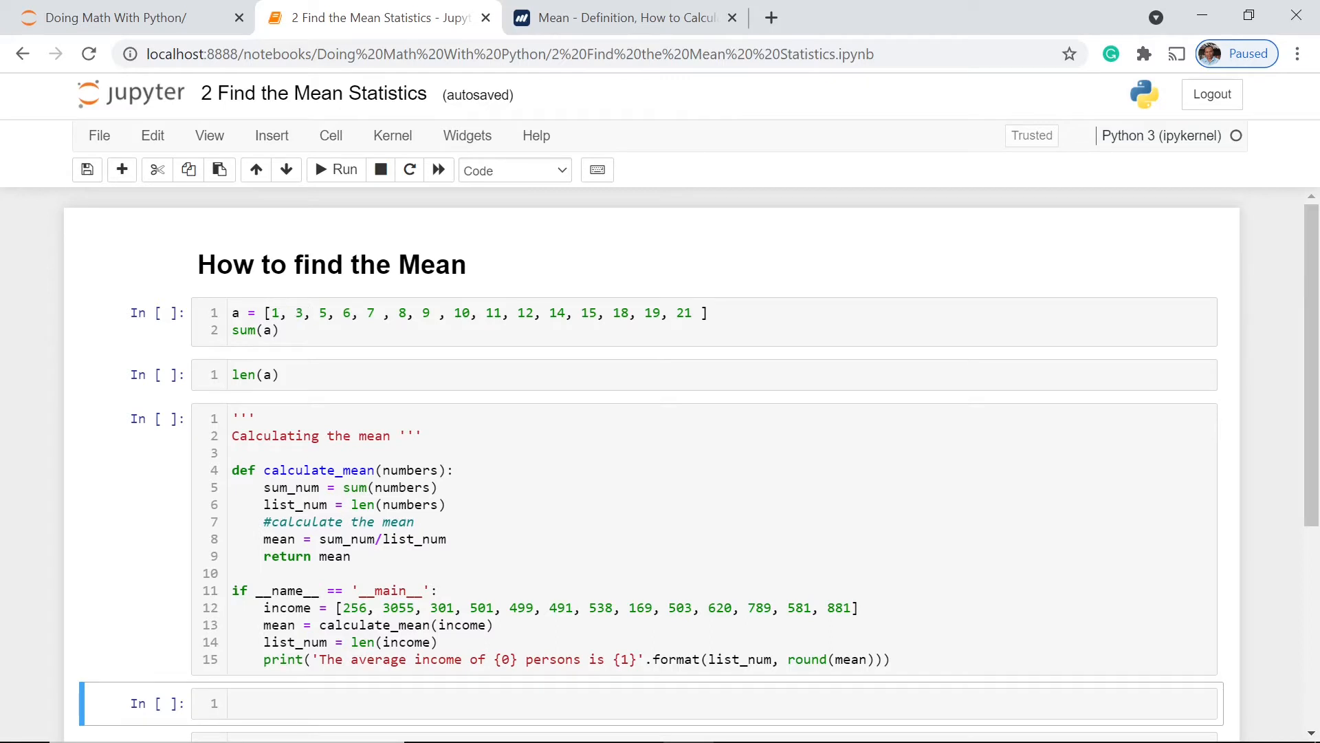
{"action": "left_click", "coordinate": [277, 330]}
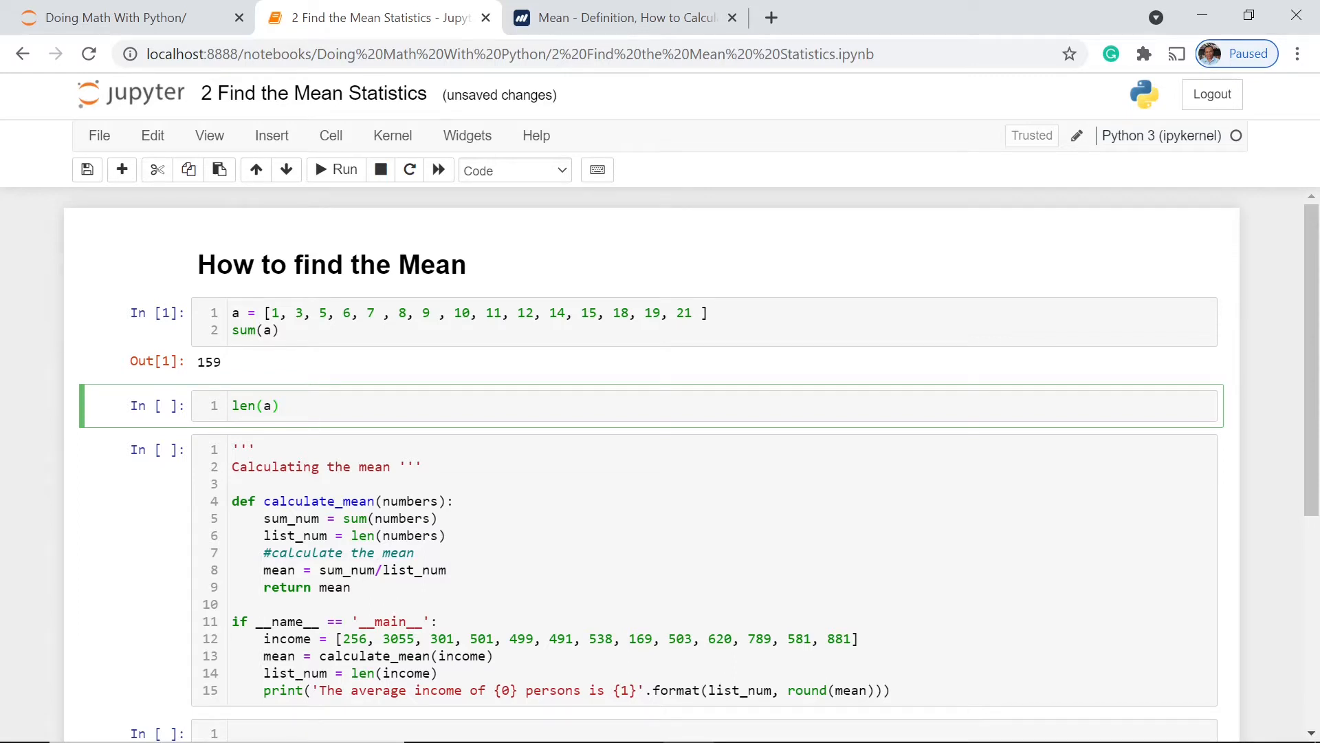
{"action": "left_click", "coordinate": [278, 405]}
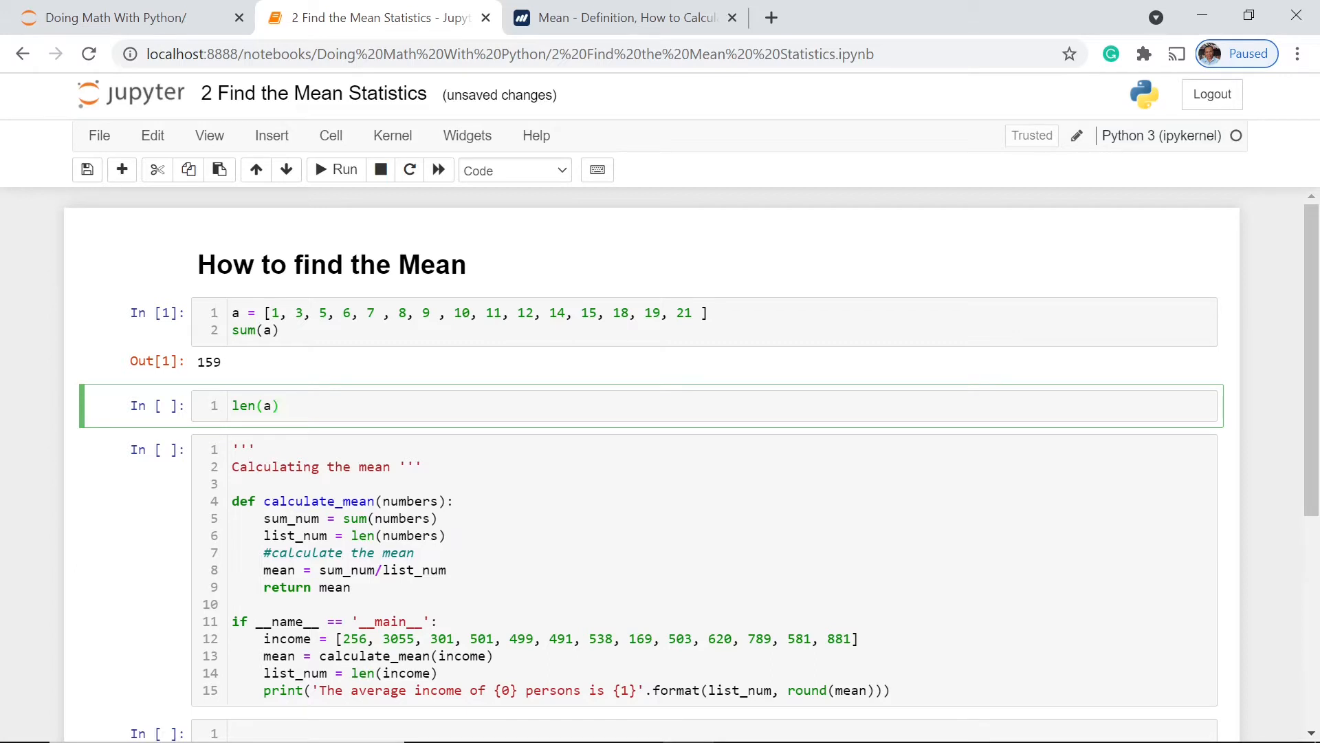
{"action": "left_click", "coordinate": [336, 170]}
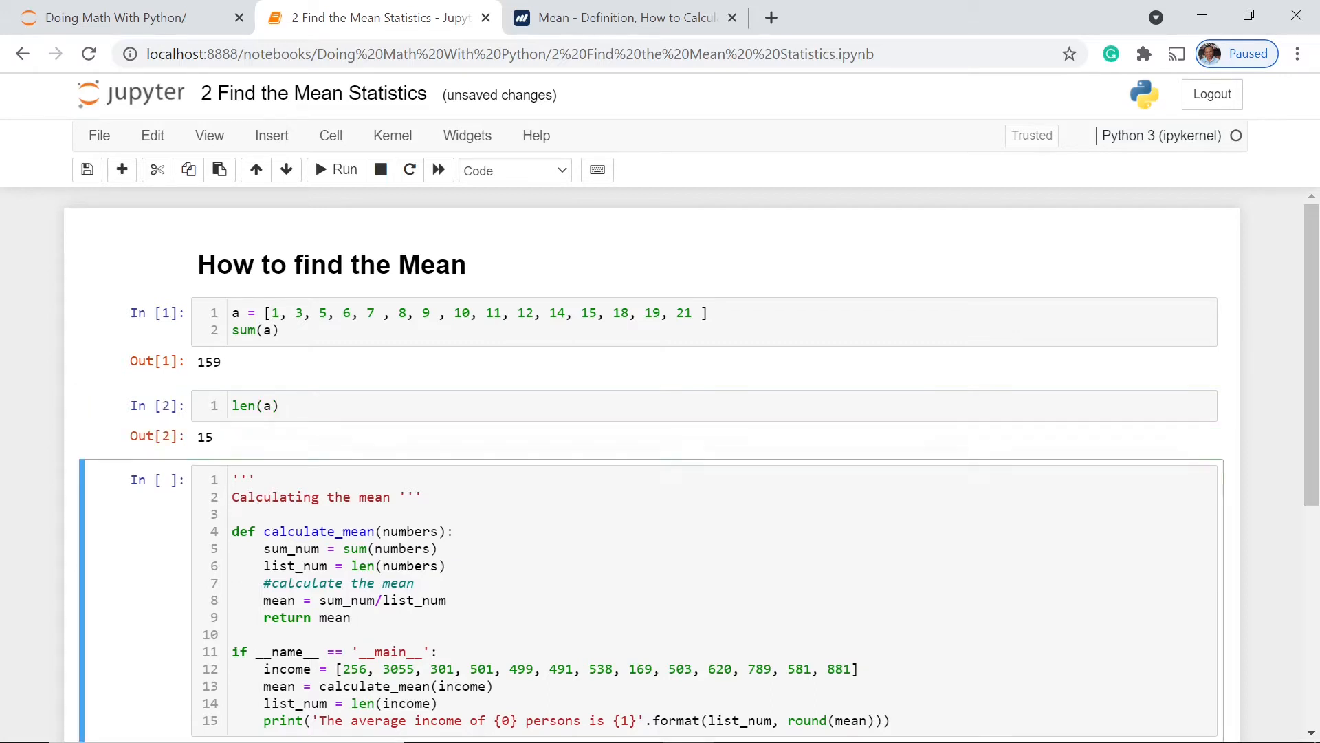
{"action": "mouse_move", "coordinate": [382, 383]}
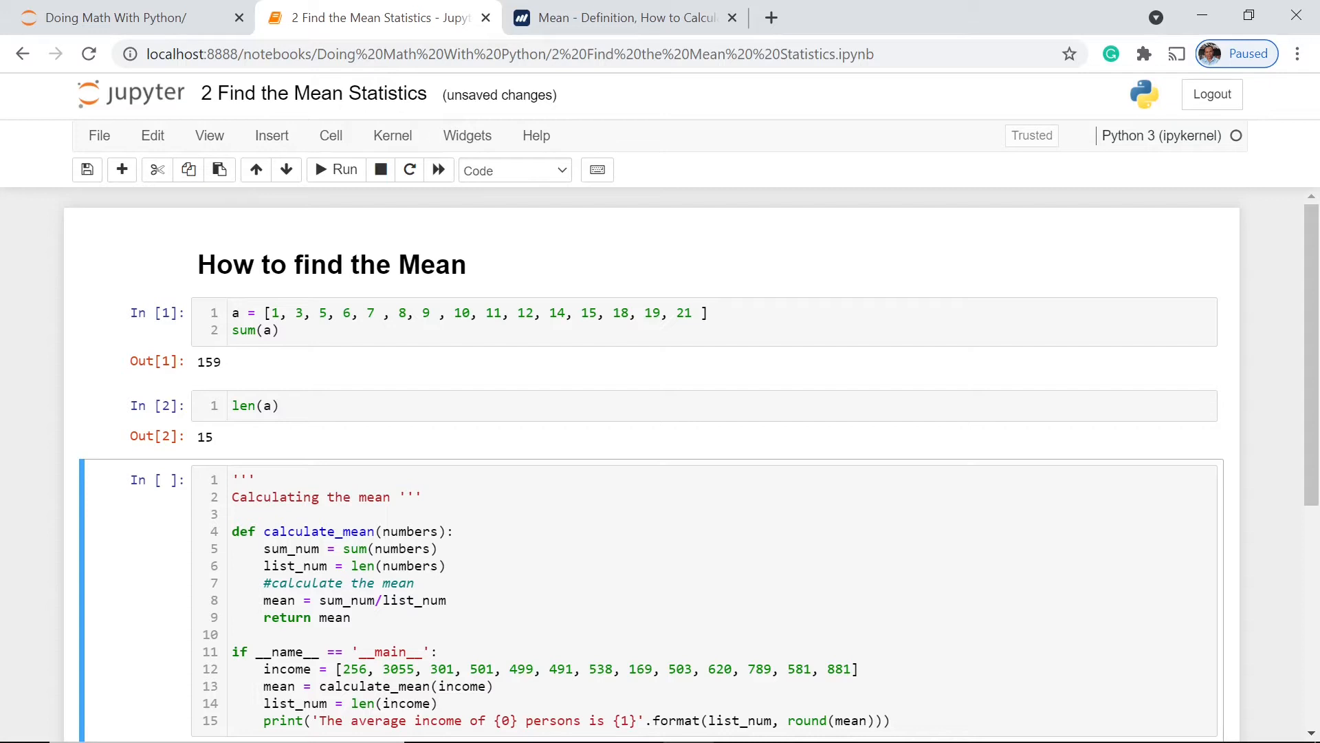
{"action": "mouse_move", "coordinate": [594, 453]}
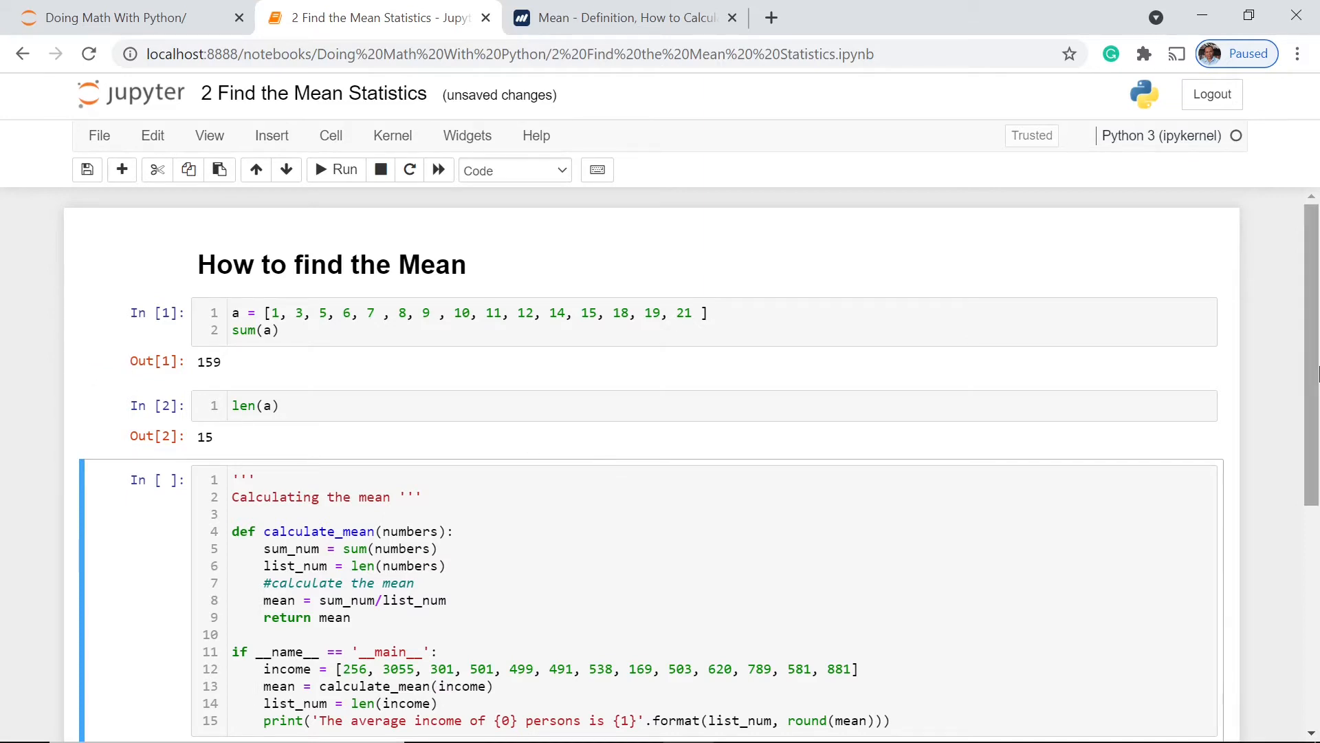
{"action": "scroll", "scroll_direction": "down", "scroll_amount": 3}
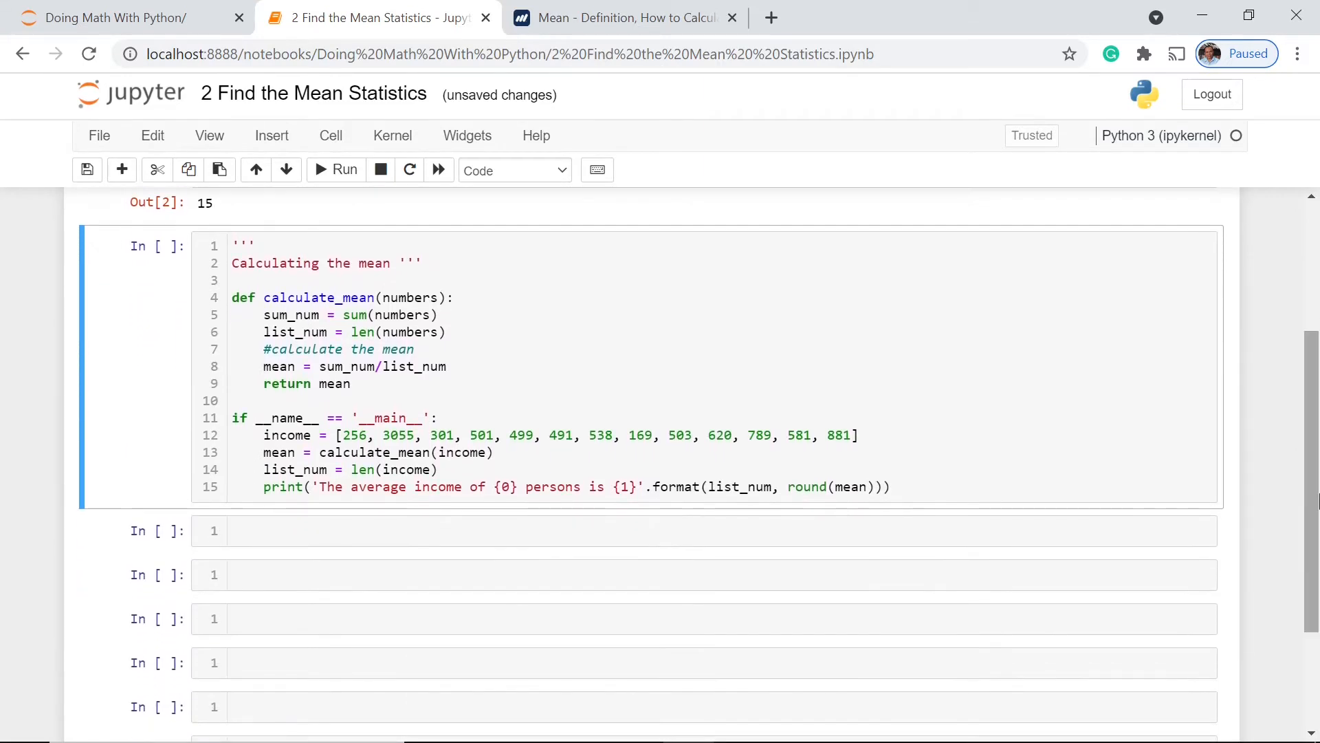
{"action": "scroll", "scroll_direction": "up", "scroll_amount": 3}
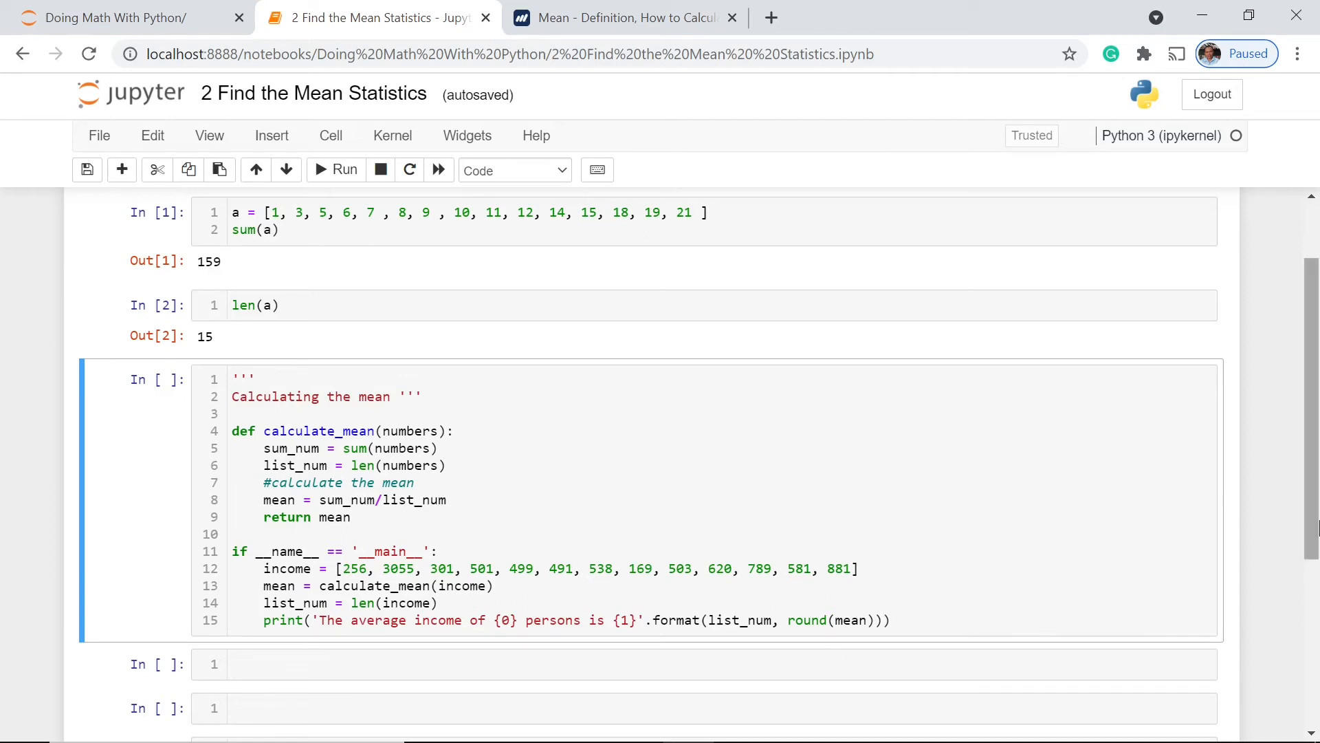
{"action": "scroll", "scroll_direction": "down", "scroll_amount": 3}
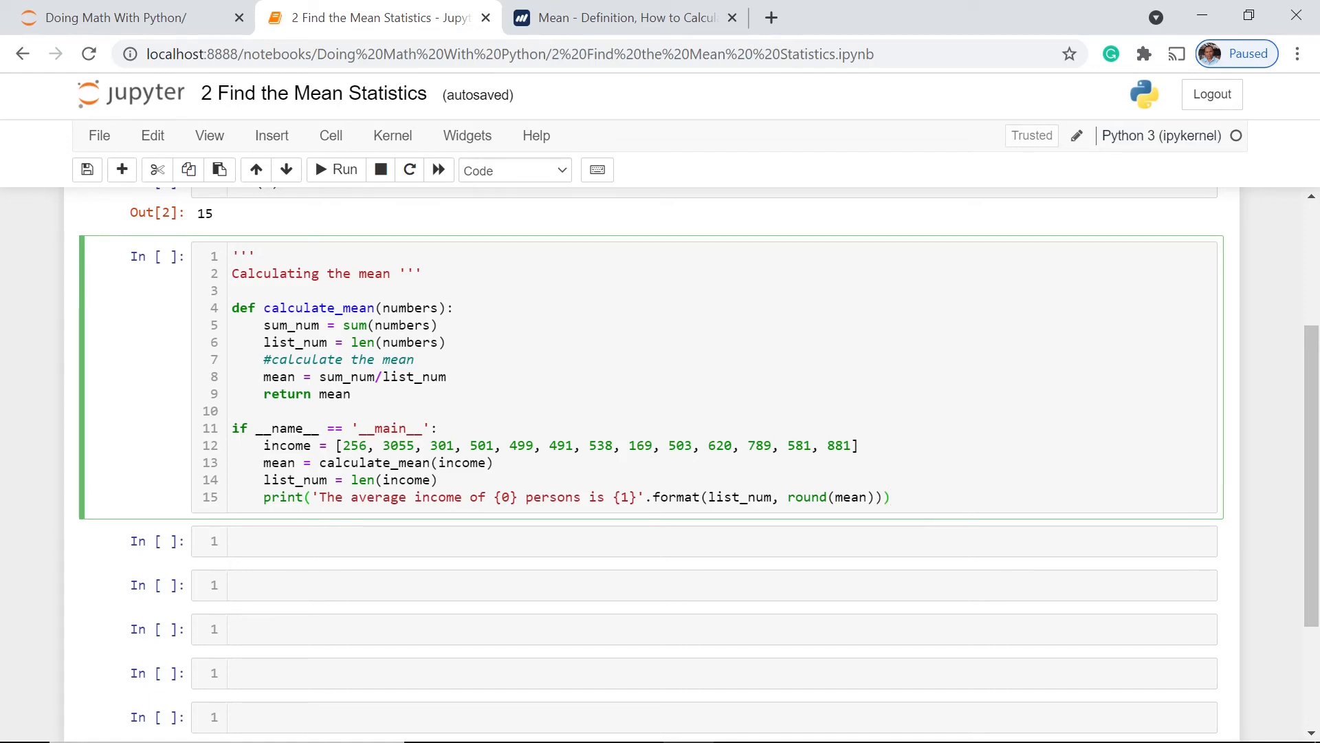
Step: Run the calculate_mean cell to print 'The average income of 13 persons is 706'
{"action": "left_click", "coordinate": [335, 170]}
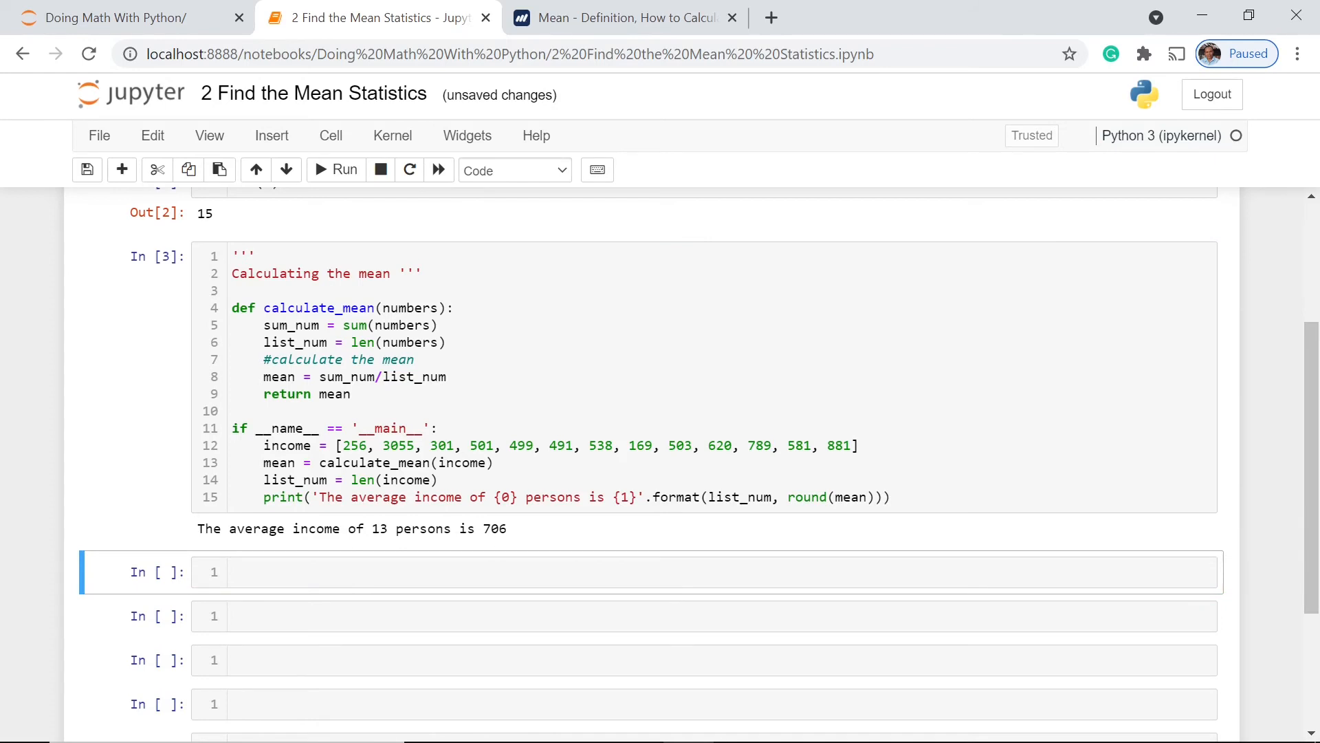
{"action": "mouse_move", "coordinate": [525, 537]}
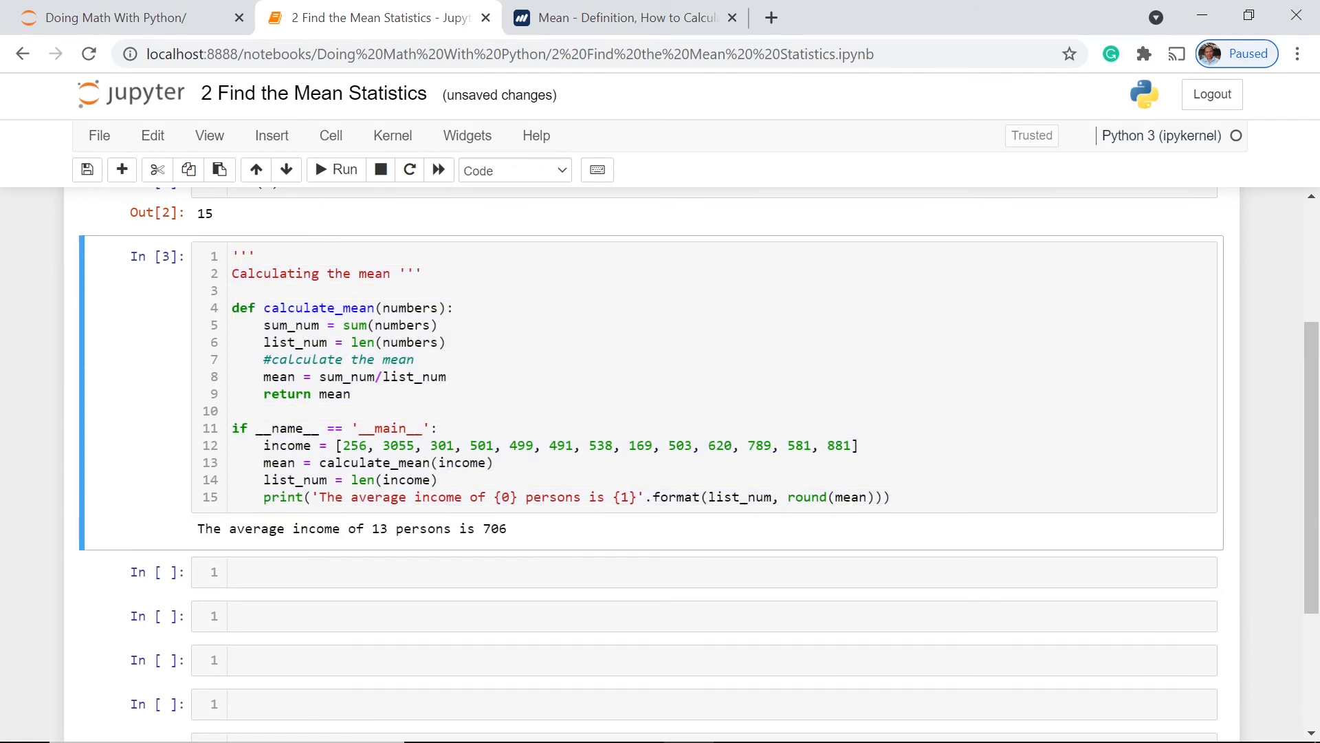
{"action": "mouse_move", "coordinate": [545, 537]}
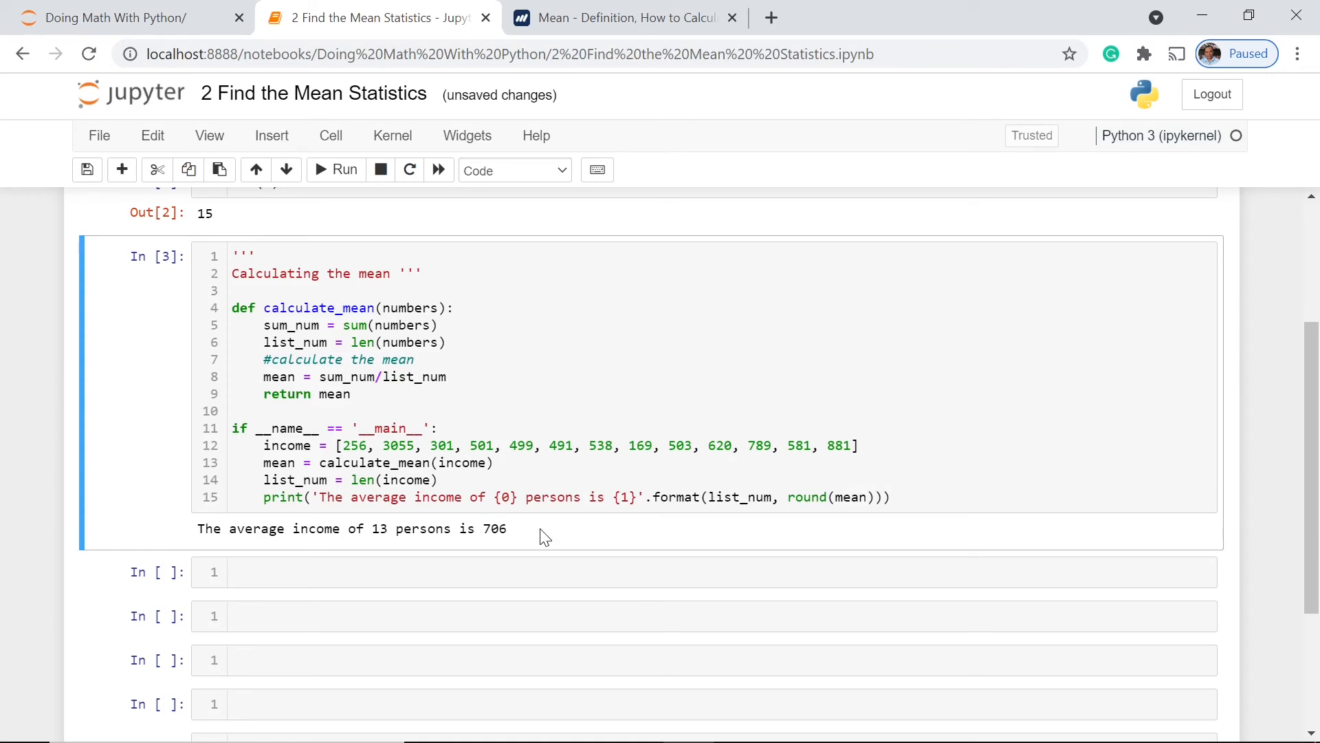